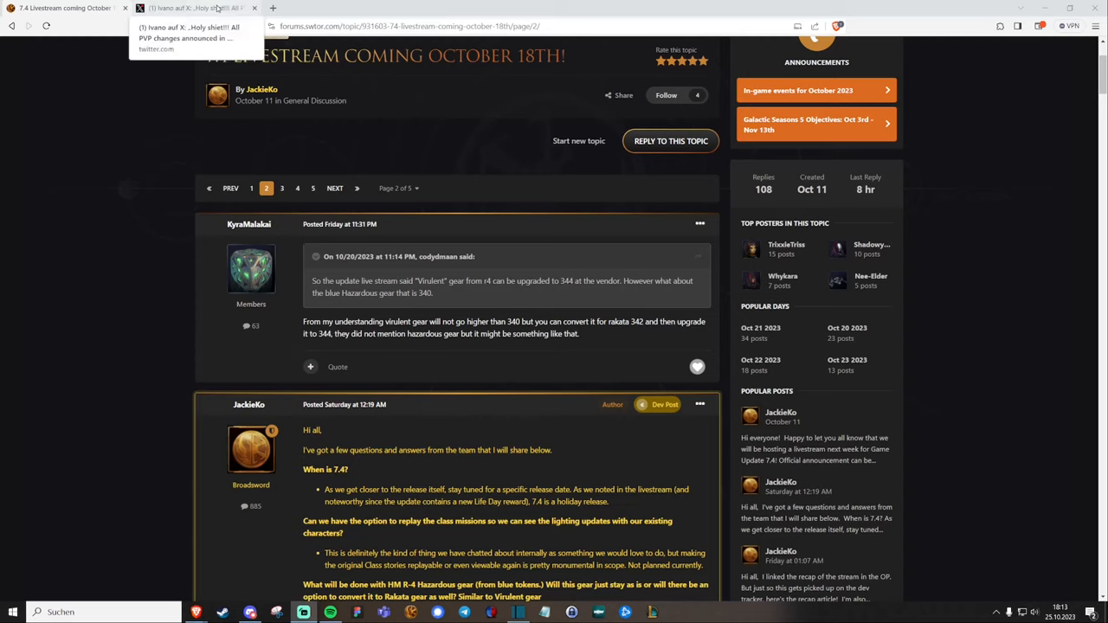
Switch to the X thread on 7.4 PvP changes and read down to its item-ratings post.
{"action": "left_click", "coordinate": [190, 8]}
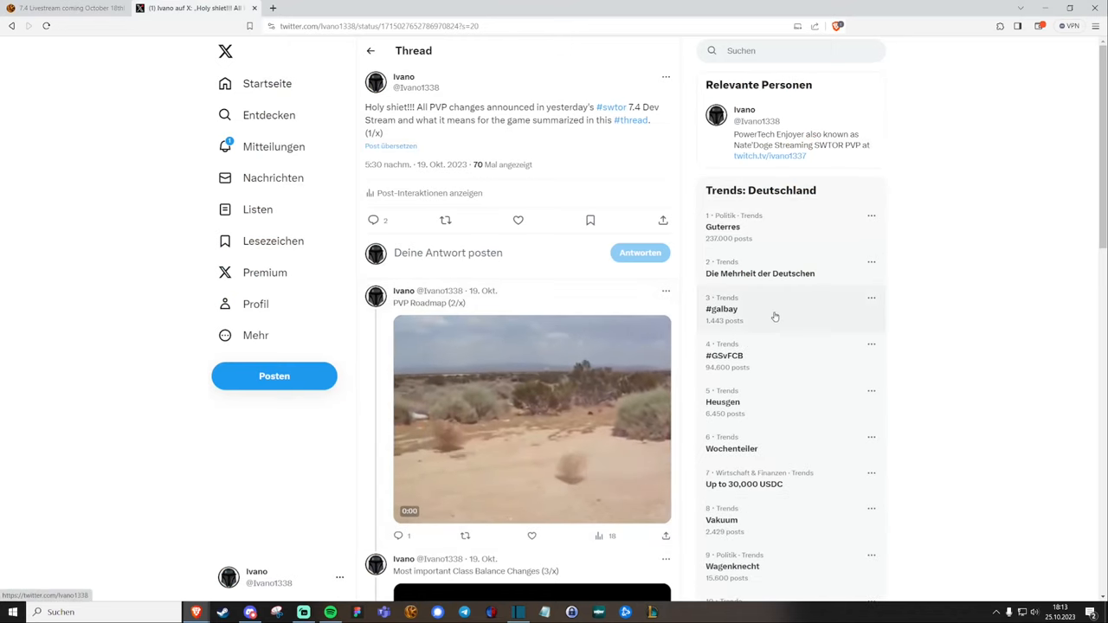
{"action": "scroll", "scroll_direction": "down", "scroll_amount": 3}
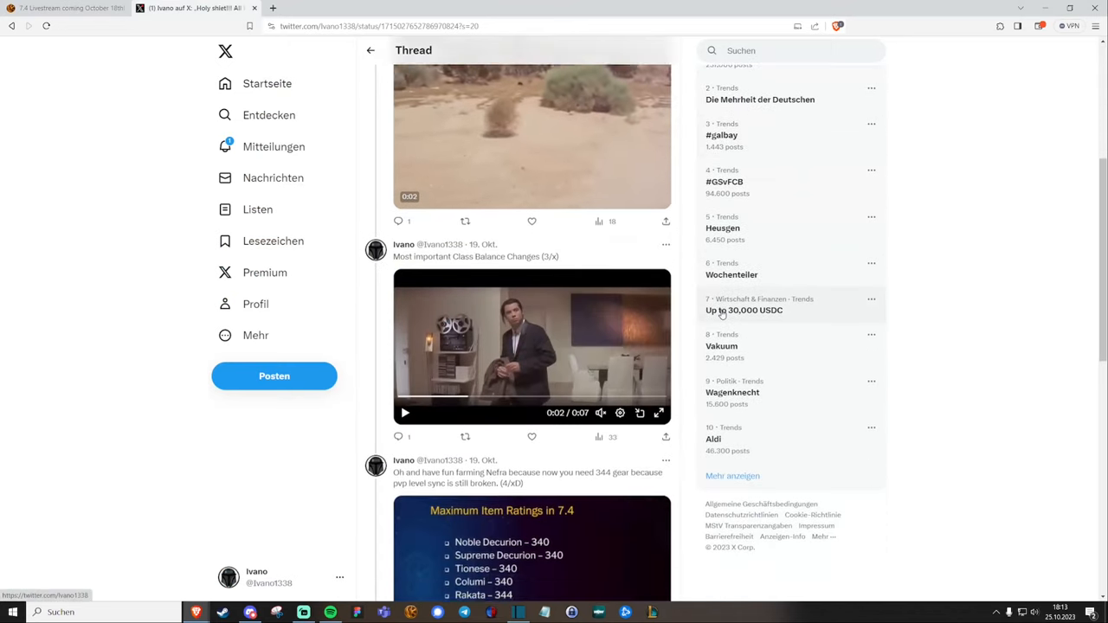
{"action": "scroll", "scroll_direction": "down", "scroll_amount": 3}
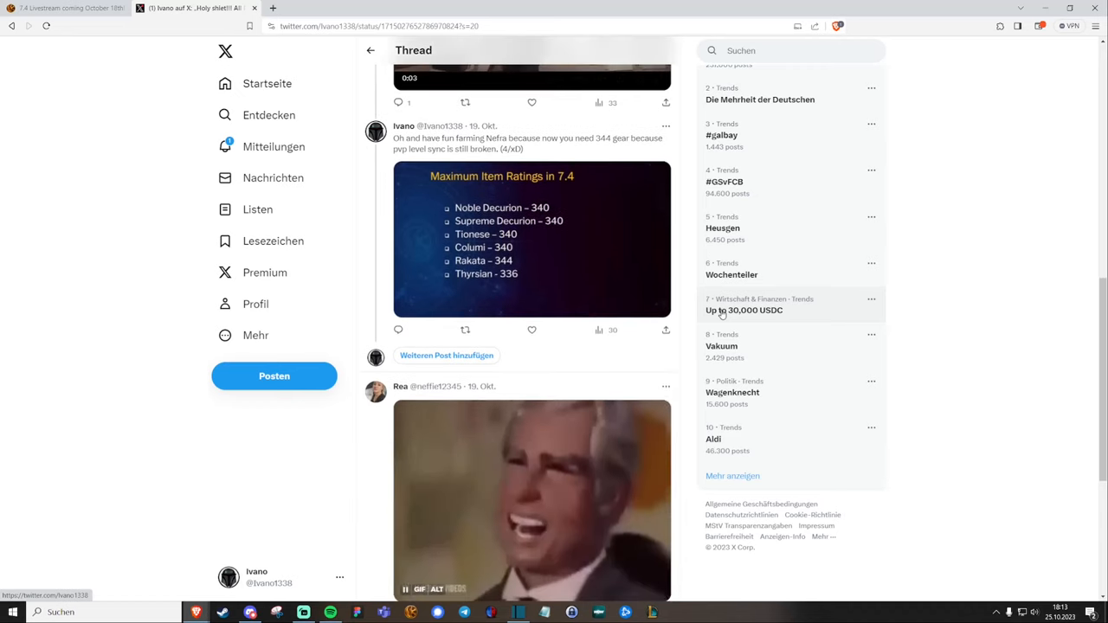
Return to the 7.4 livestream forum topic and scroll to JackieKo's Dev Post.
{"action": "left_click", "coordinate": [65, 8]}
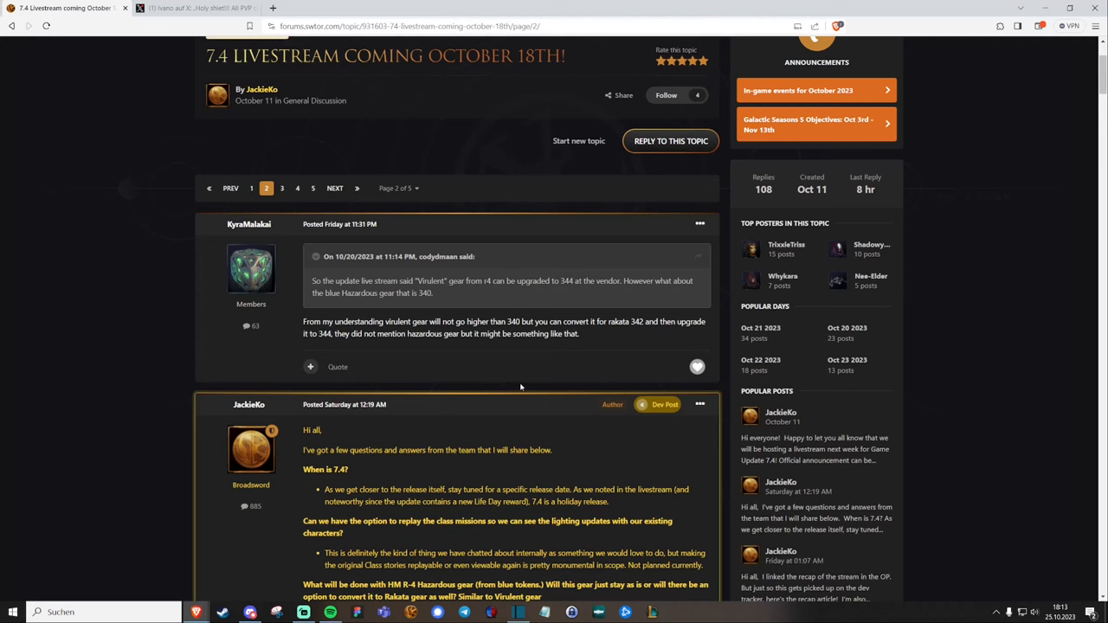
{"action": "mouse_move", "coordinate": [325, 420]}
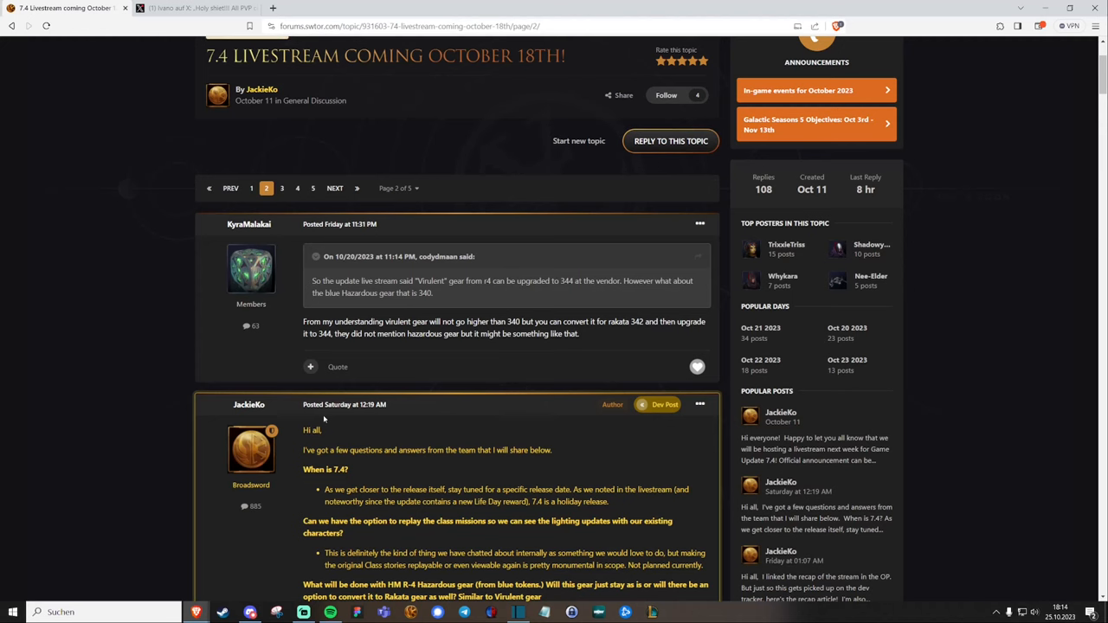
{"action": "scroll", "scroll_direction": "down", "scroll_amount": 3}
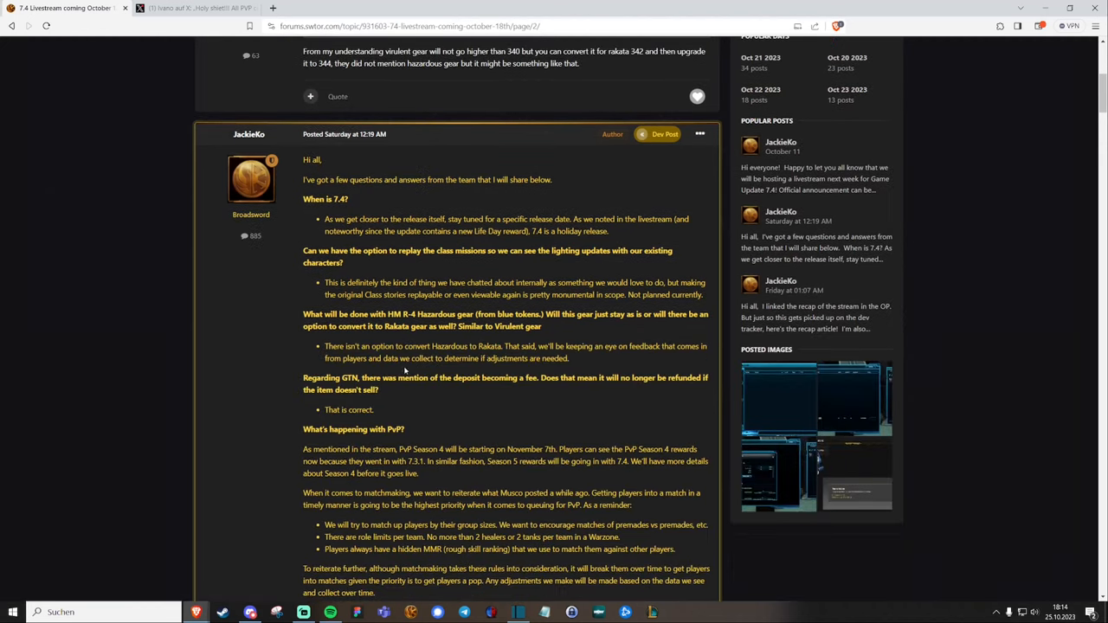
{"action": "scroll", "scroll_direction": "down", "scroll_amount": 3}
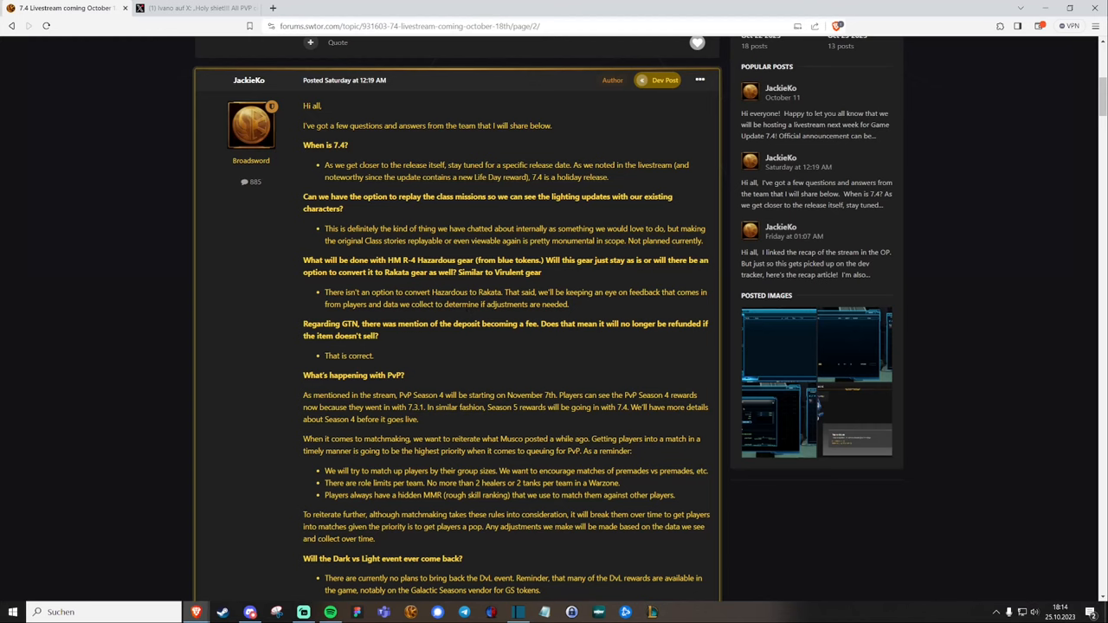
Scroll to the PvP answer and highlight 'try to match up players by their group sizes'.
{"action": "scroll", "scroll_direction": "down", "scroll_amount": 3}
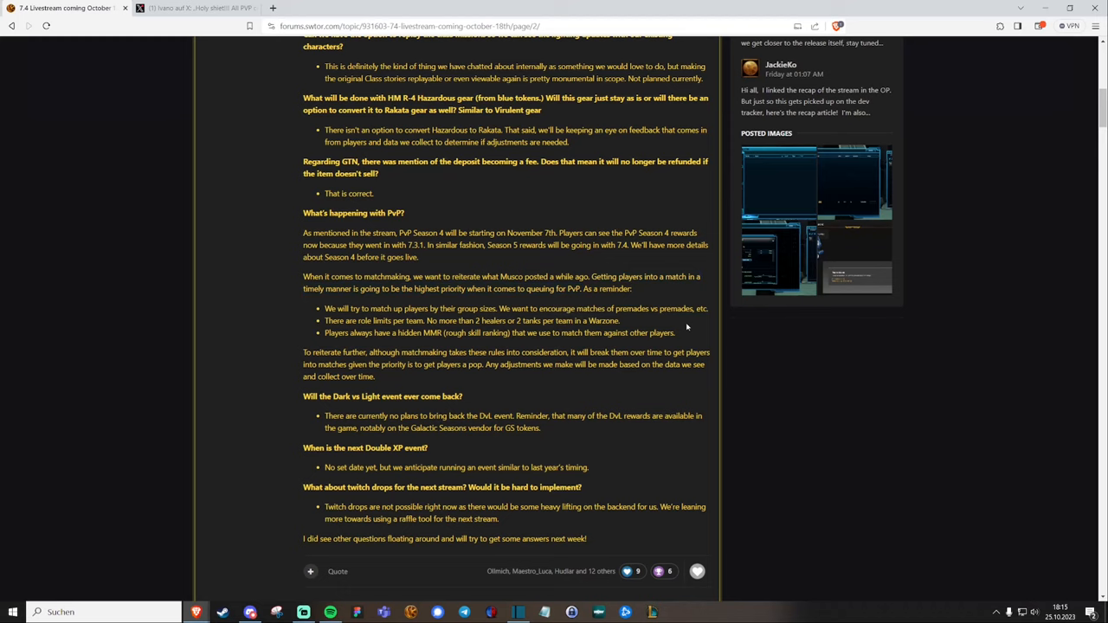
{"action": "mouse_move", "coordinate": [663, 322]}
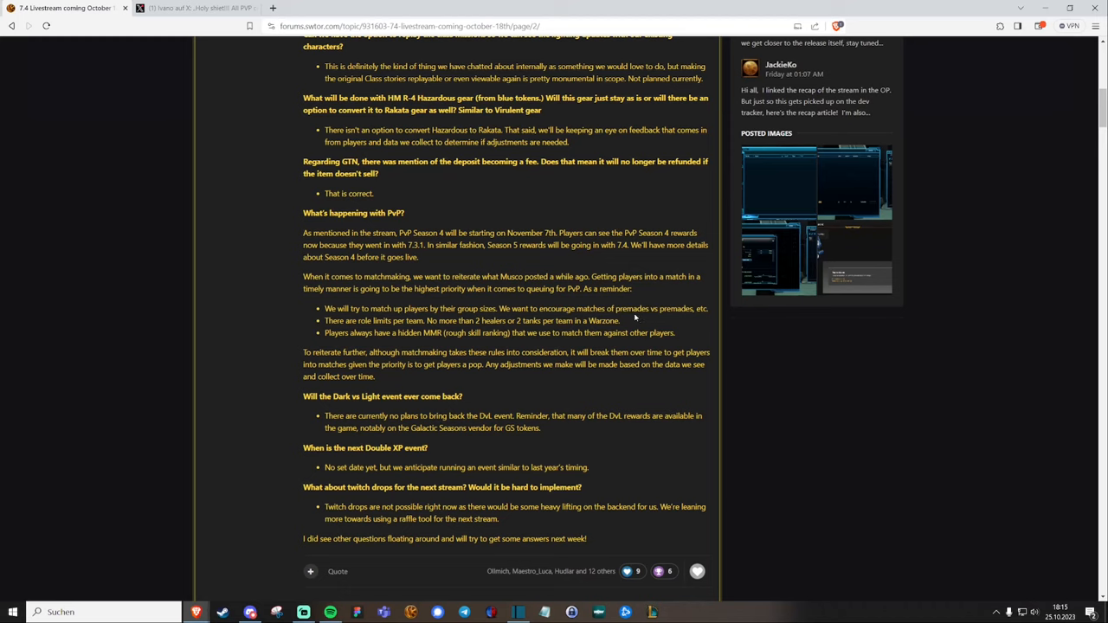
{"action": "left_click_drag", "start_coordinate": [350, 308], "coordinate": [510, 308]}
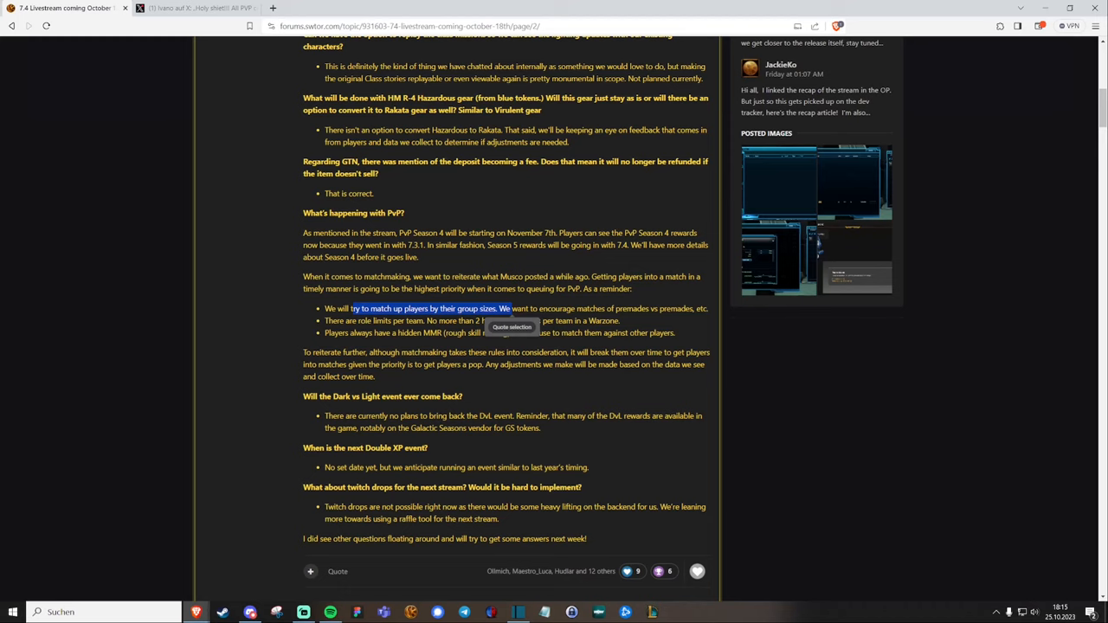
{"action": "left_click_drag", "start_coordinate": [512, 309], "coordinate": [684, 309]}
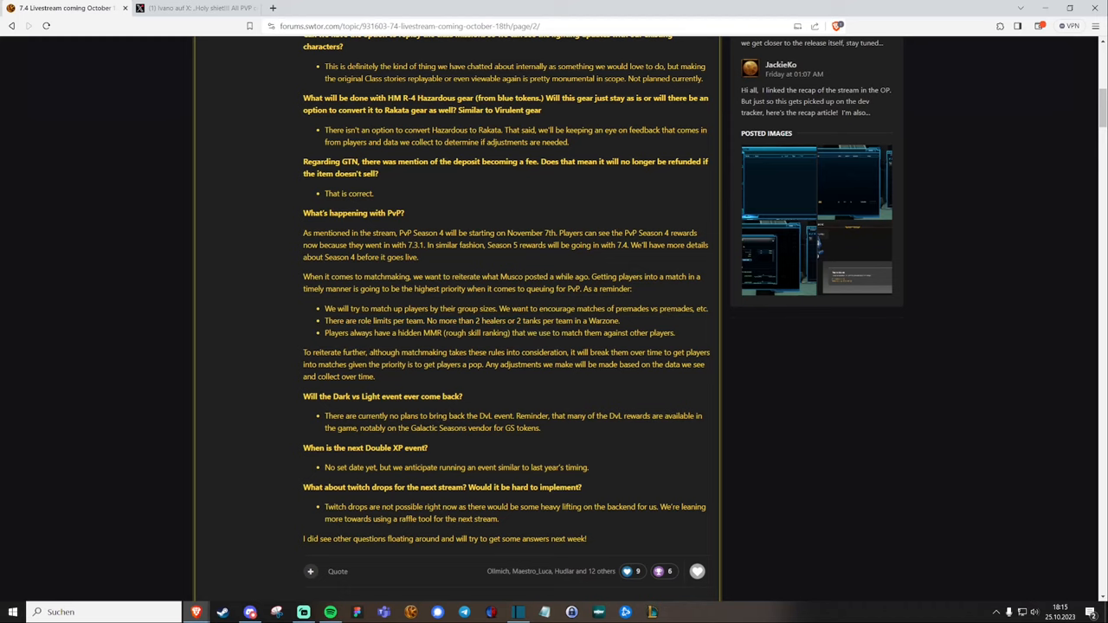
Highlight the 'although matchmaking takes these rules into consideration…' sentence about breaking rules over time.
{"action": "left_click_drag", "start_coordinate": [369, 353], "coordinate": [697, 352]}
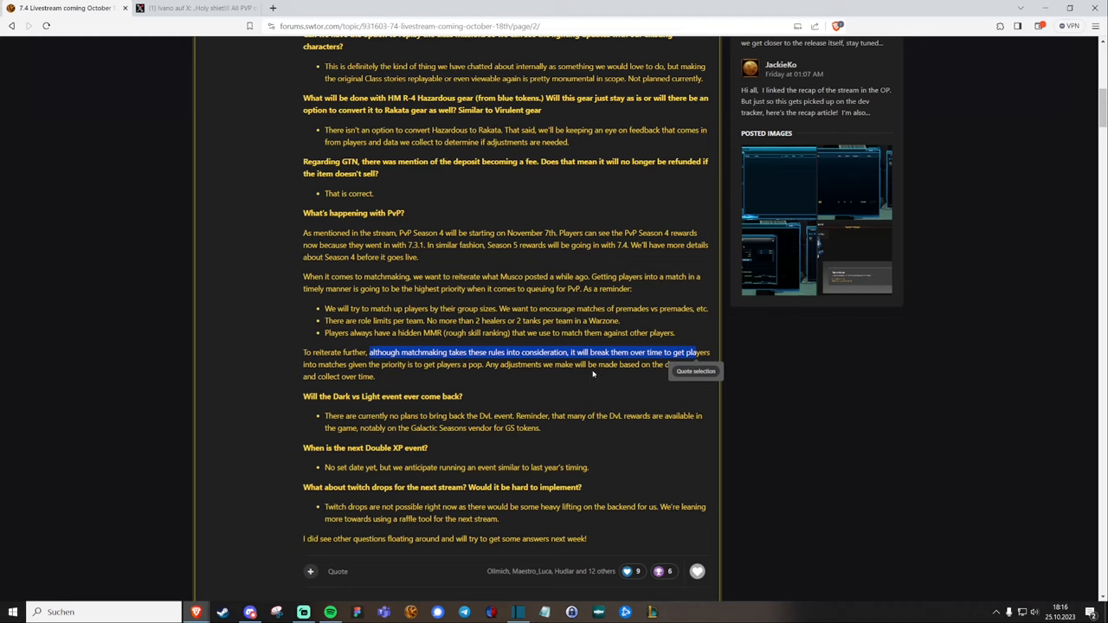
{"action": "mouse_move", "coordinate": [591, 374]}
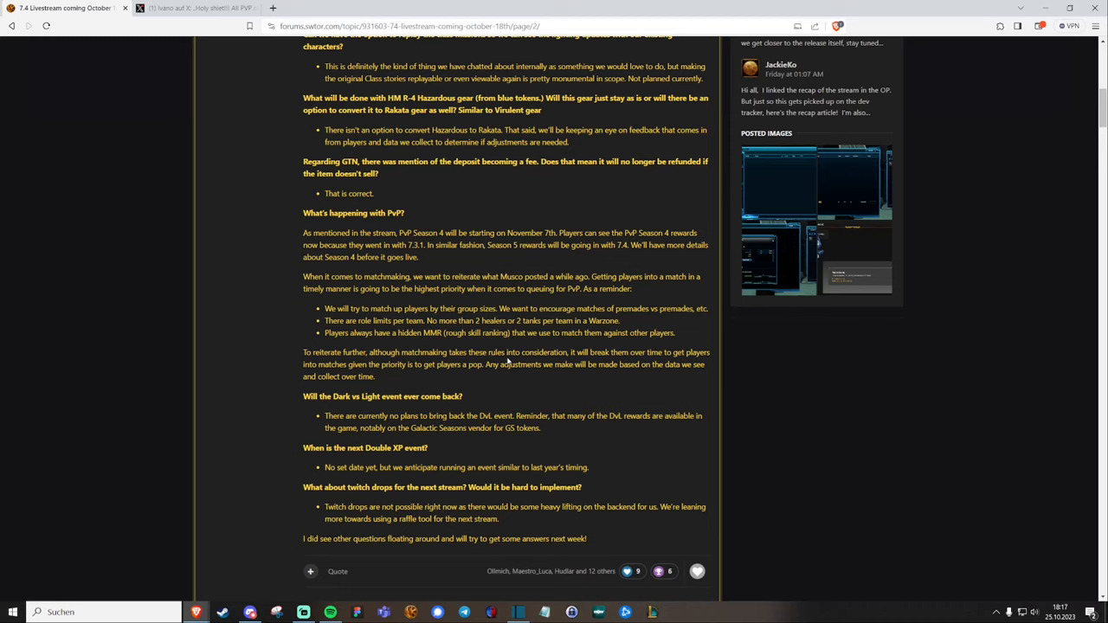
Highlight the 'hidden MMR (rough skill ranking)' bullet, then deselect it.
{"action": "left_click_drag", "start_coordinate": [324, 332], "coordinate": [676, 332]}
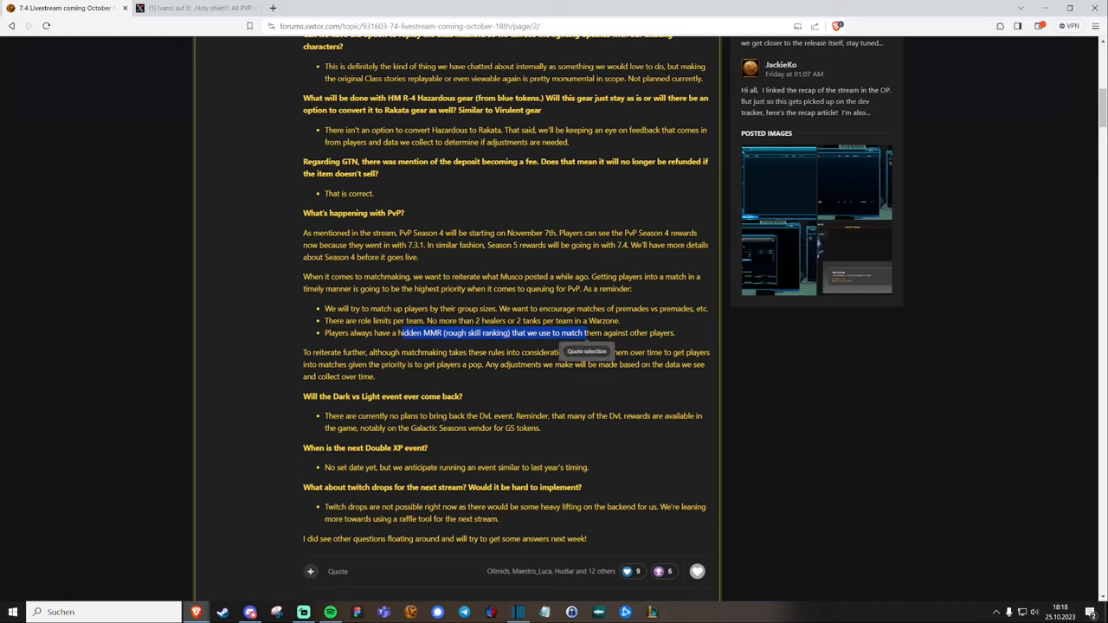
{"action": "left_click", "coordinate": [457, 343]}
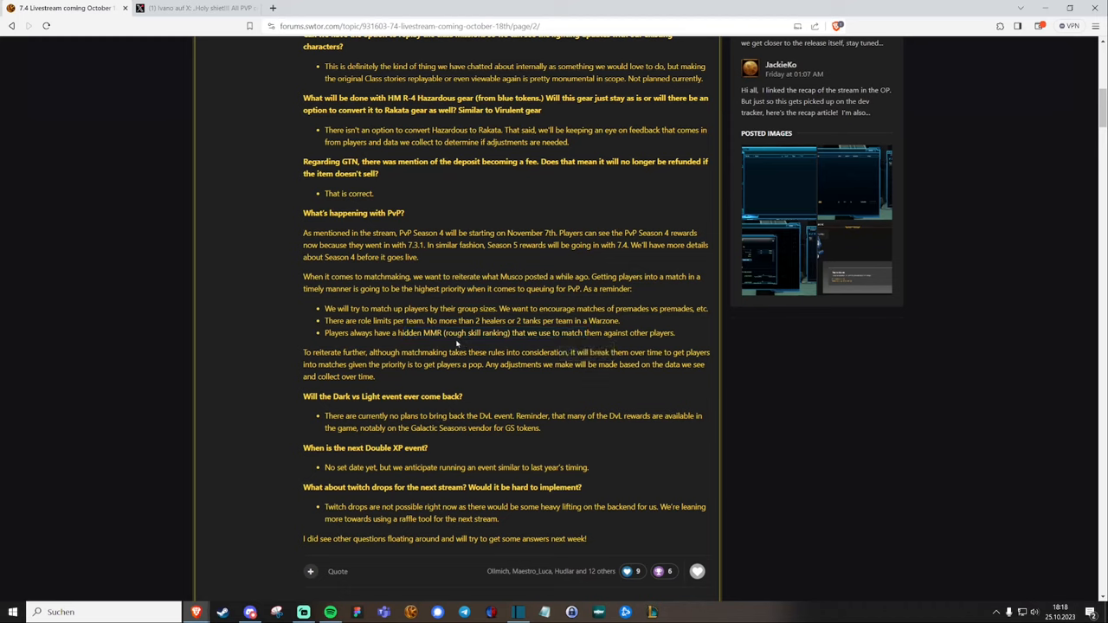